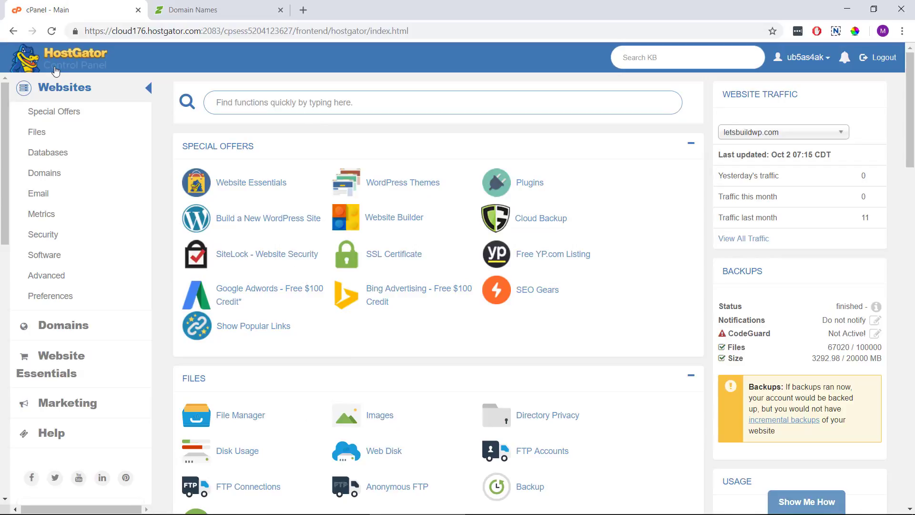
mouse_move(48, 153)
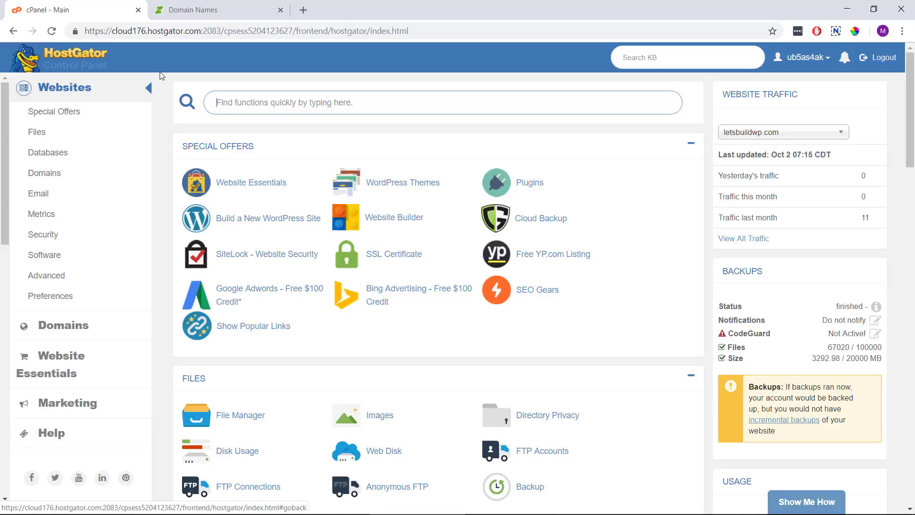
Switch to the Crazy Domains 'Domain Names' tab to see the registered domain list.
left_click(216, 10)
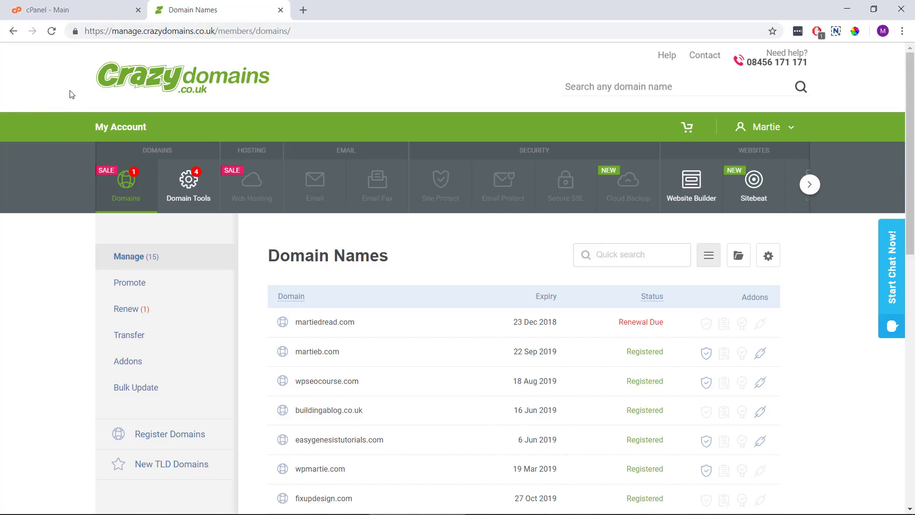
mouse_move(64, 83)
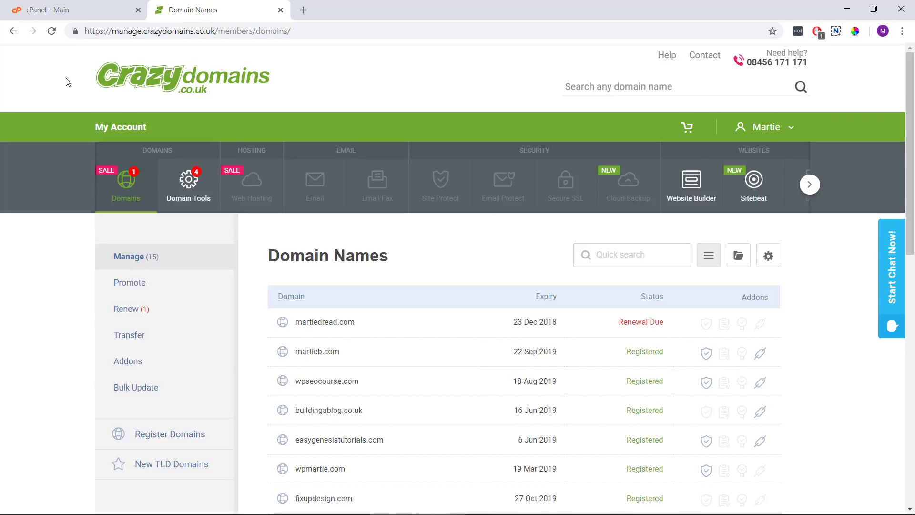
Open cPanel's Addon Domains page and enter martieb.com with subdomain martieb.
left_click(67, 10)
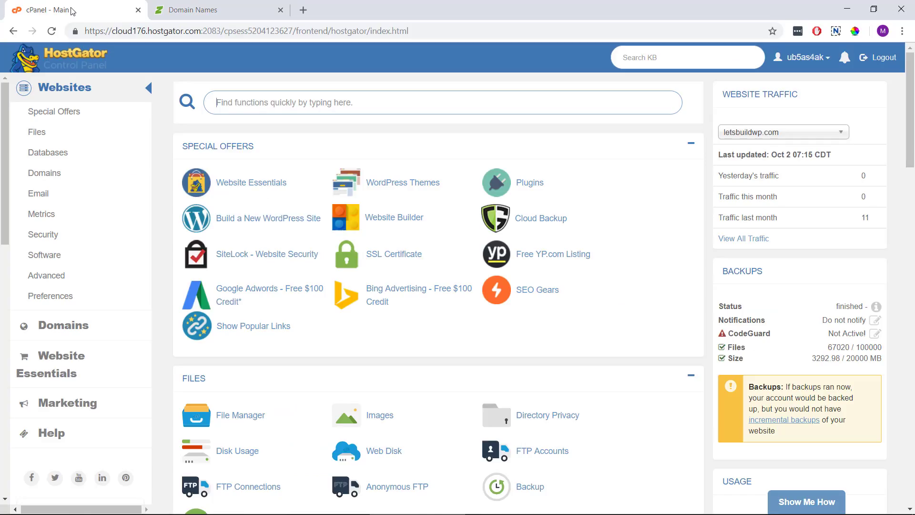
scroll("down", 3)
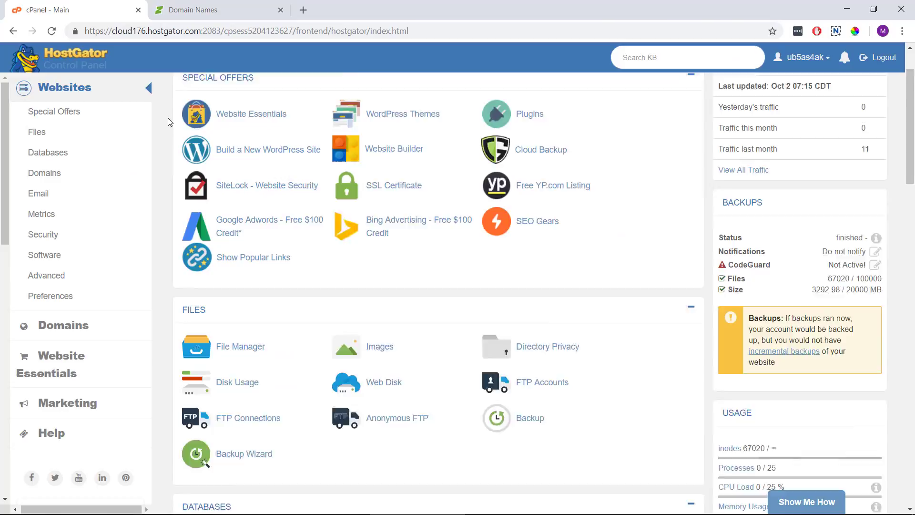
scroll("down", 3)
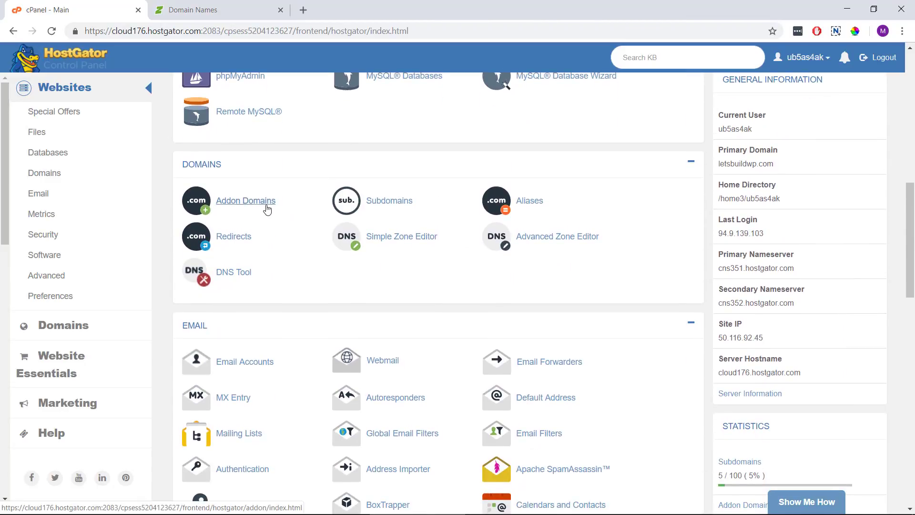
left_click(246, 201)
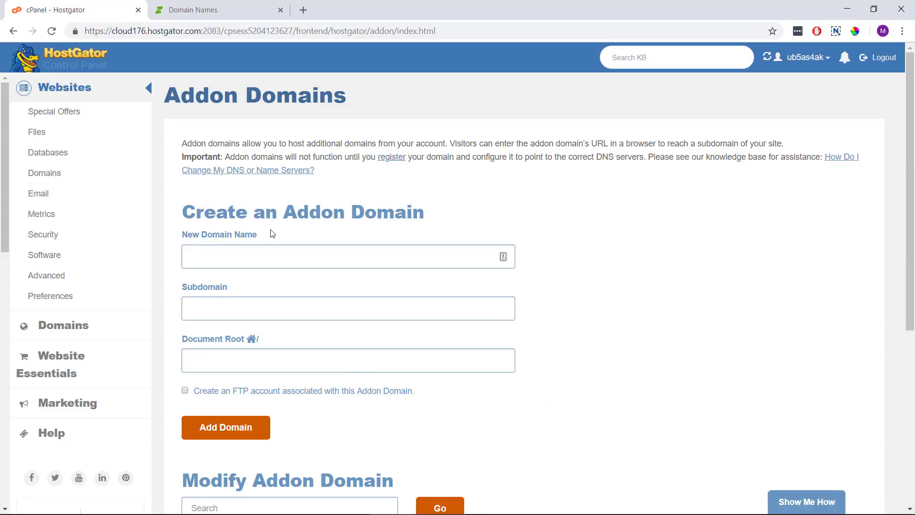
left_click(348, 257)
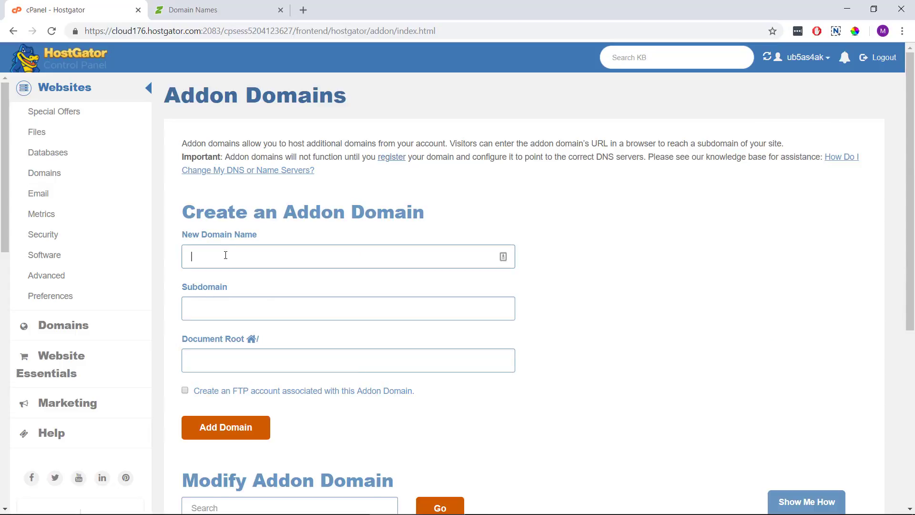
type("martleb.com")
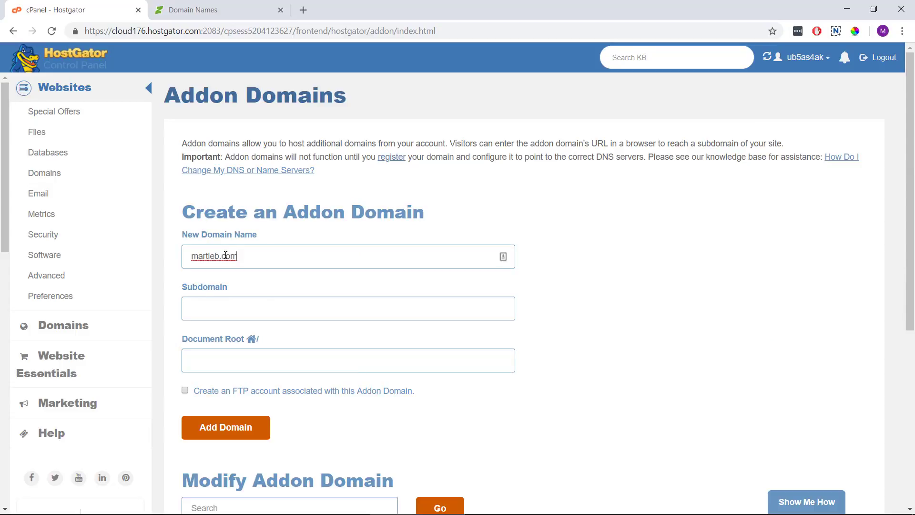
type("com")
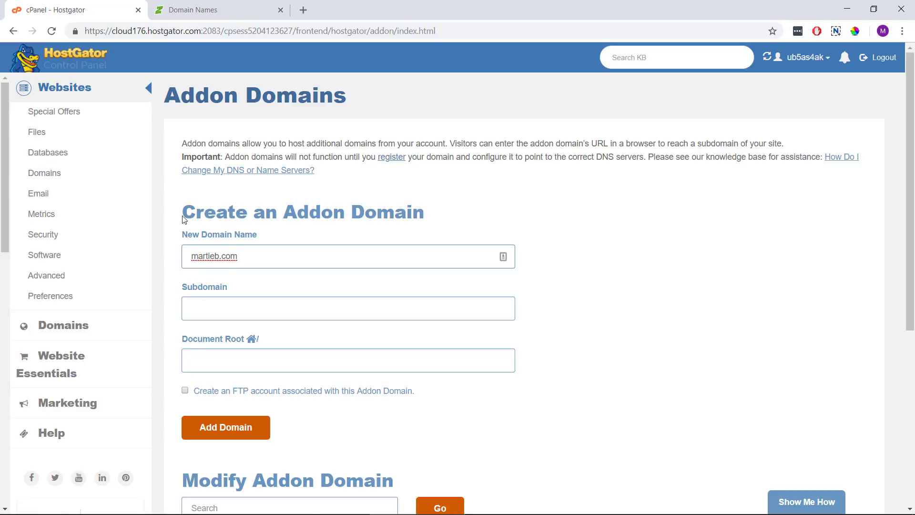
type("martieb")
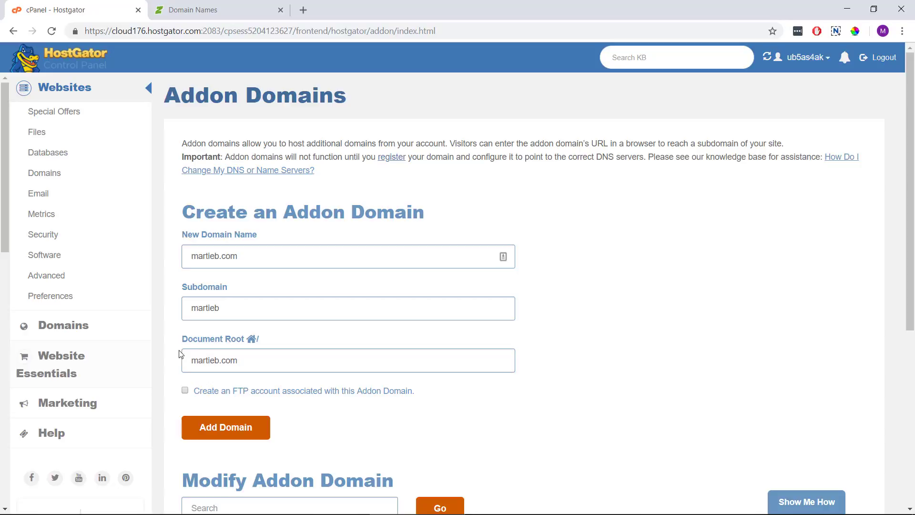
mouse_move(178, 352)
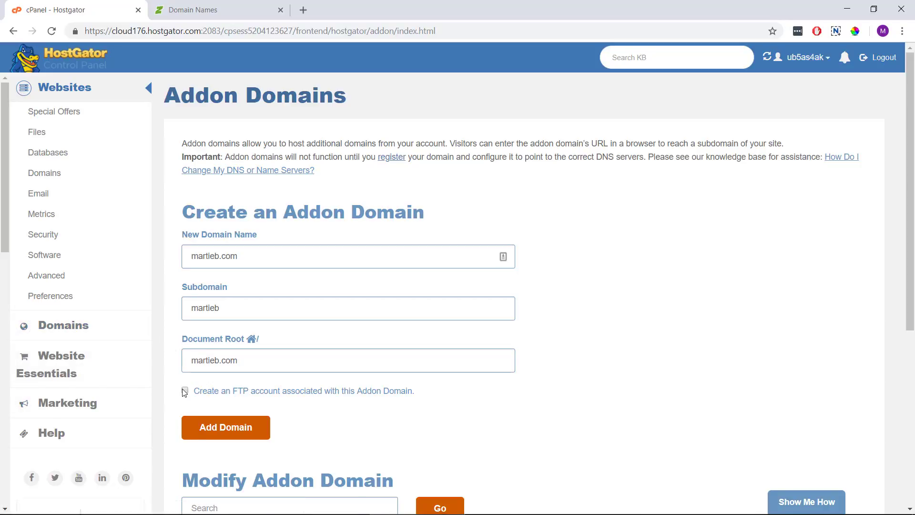
Add martieb.com with 'Create an FTP account' ticked, then return to the Domain Names tab.
left_click(185, 391)
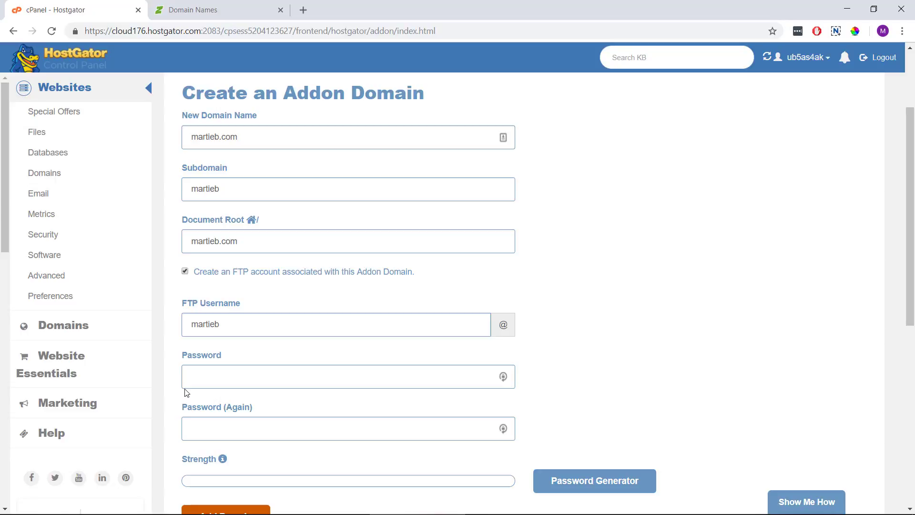
mouse_move(228, 325)
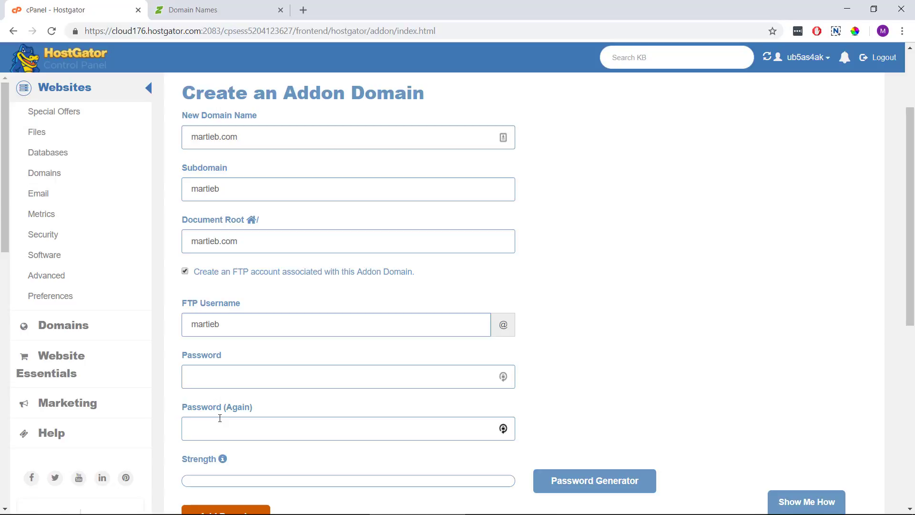
mouse_move(166, 325)
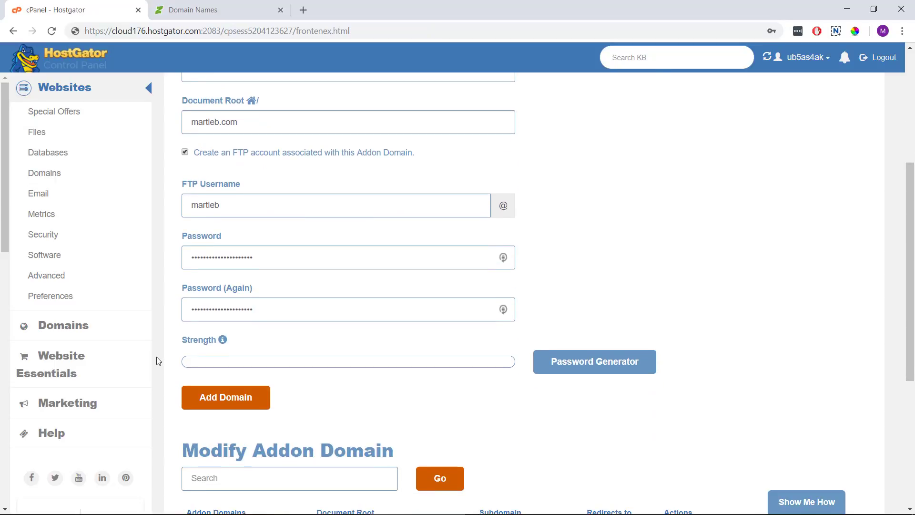
left_click(225, 397)
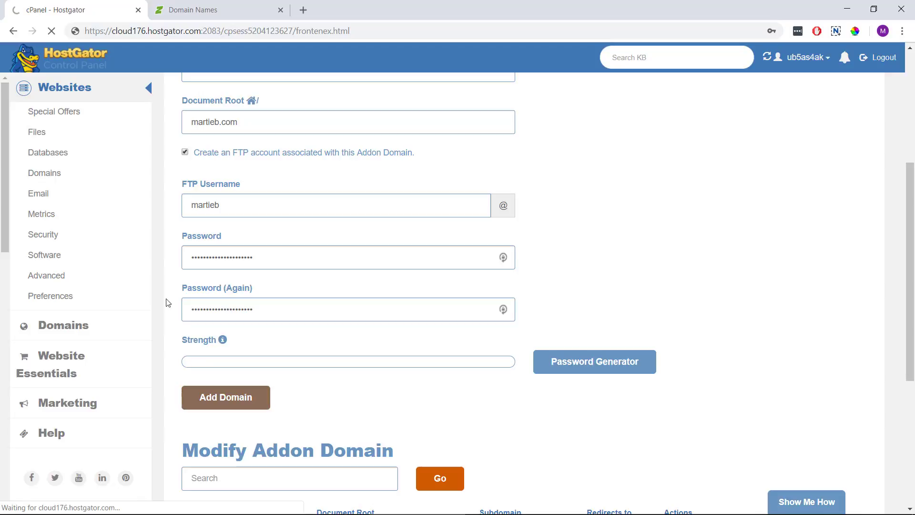
left_click(225, 397)
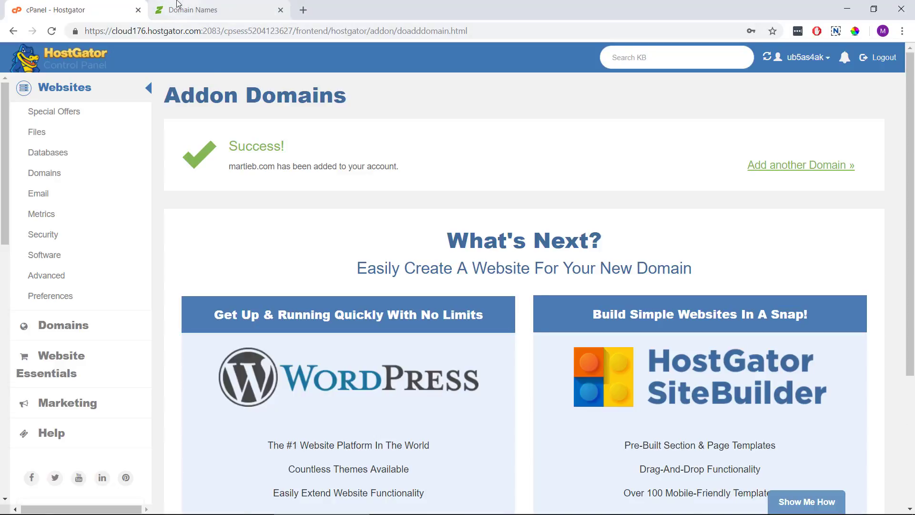
left_click(218, 10)
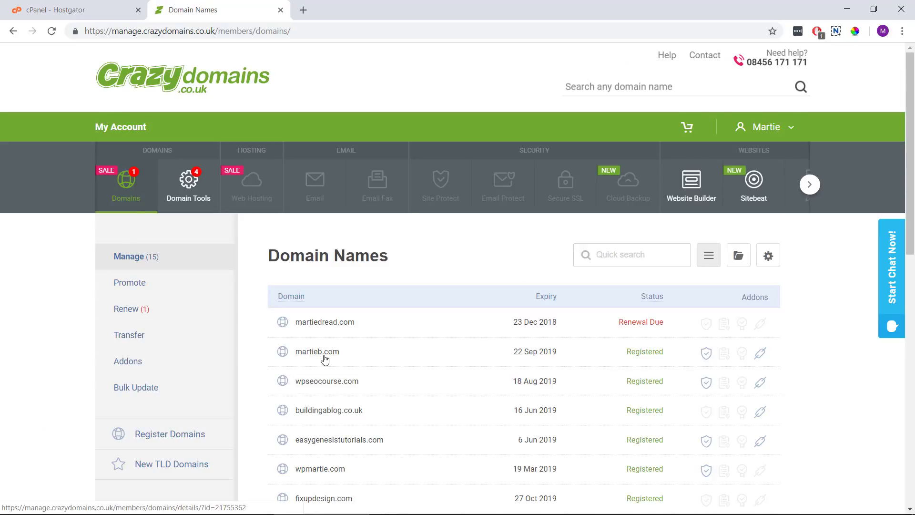
Open martieb.com's management page and scroll down to its Name Servers section.
left_click(317, 352)
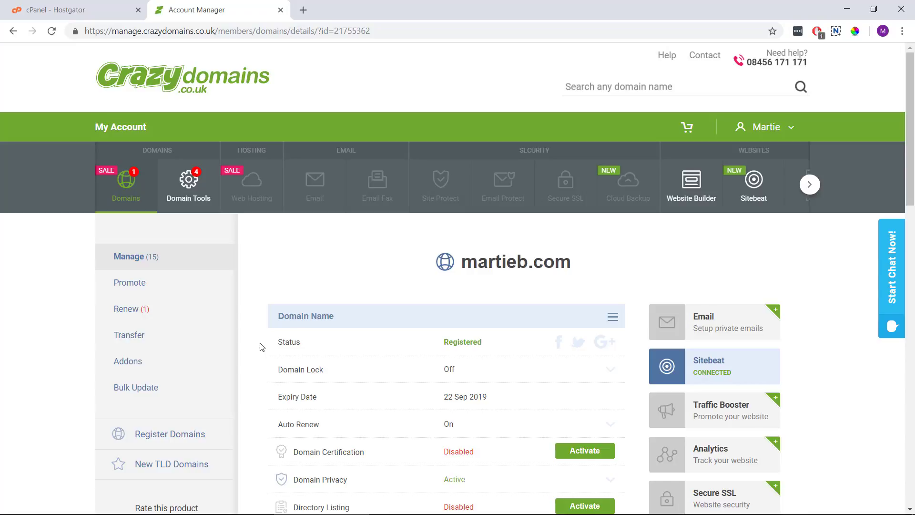
mouse_move(255, 321)
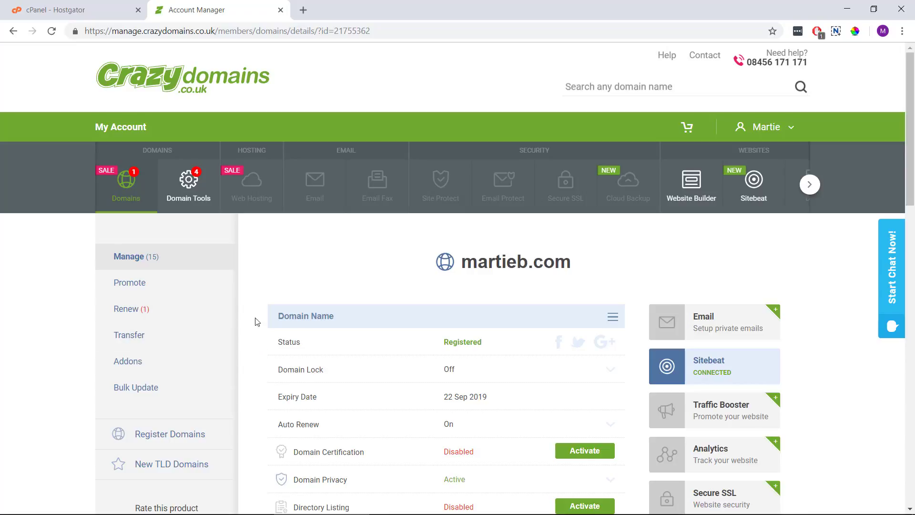
scroll("down", 3)
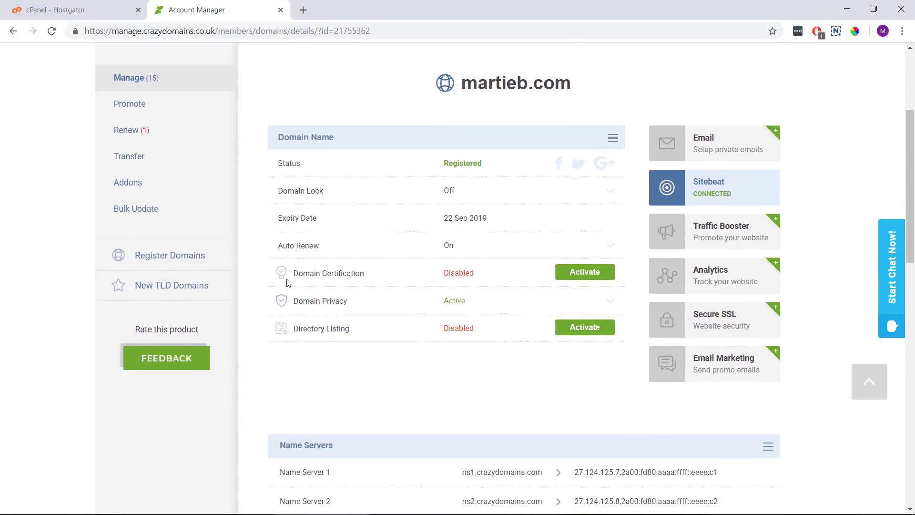
scroll("down", 3)
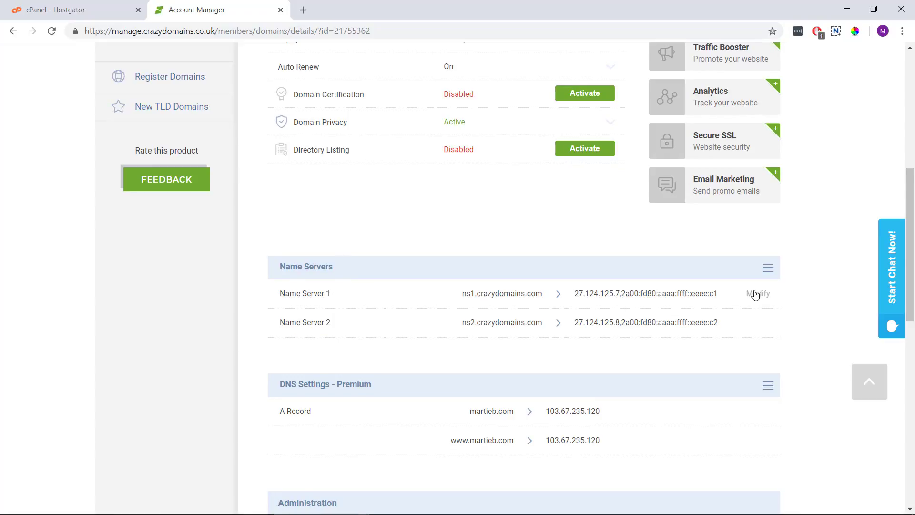
Choose Modify on martieb.com's Name Servers row to edit ns1 and ns2.crazydomains.com.
left_click(758, 293)
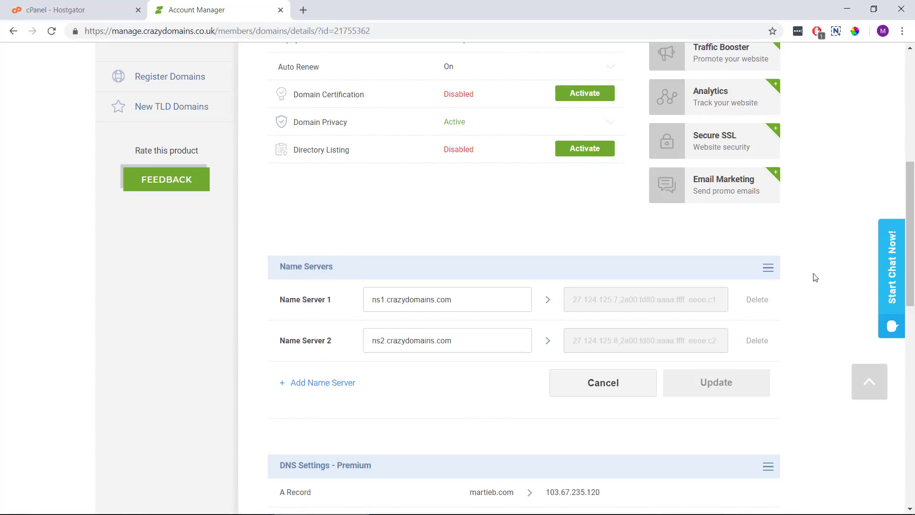
mouse_move(810, 281)
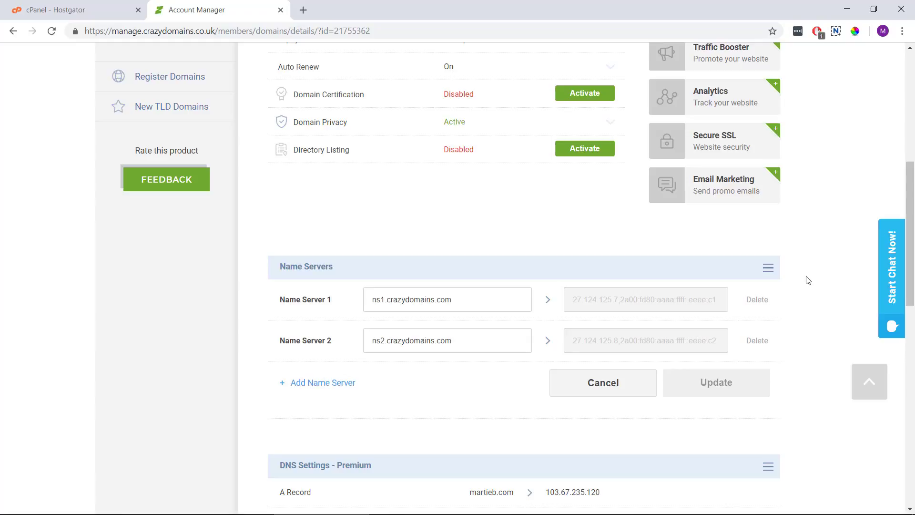
mouse_move(904, 445)
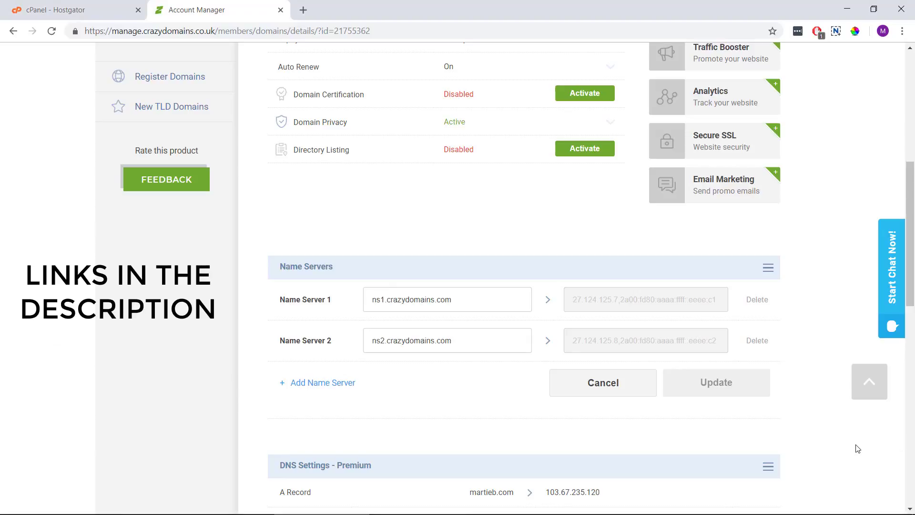
mouse_move(284, 296)
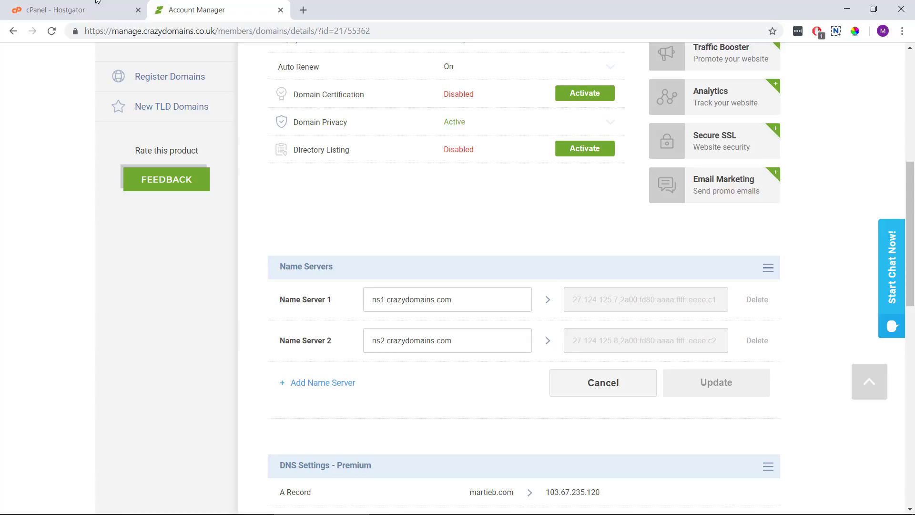
Copy the primary nameserver cns351.hostgator.com from cPanel's General Information, then return to Crazy Domains.
left_click(70, 10)
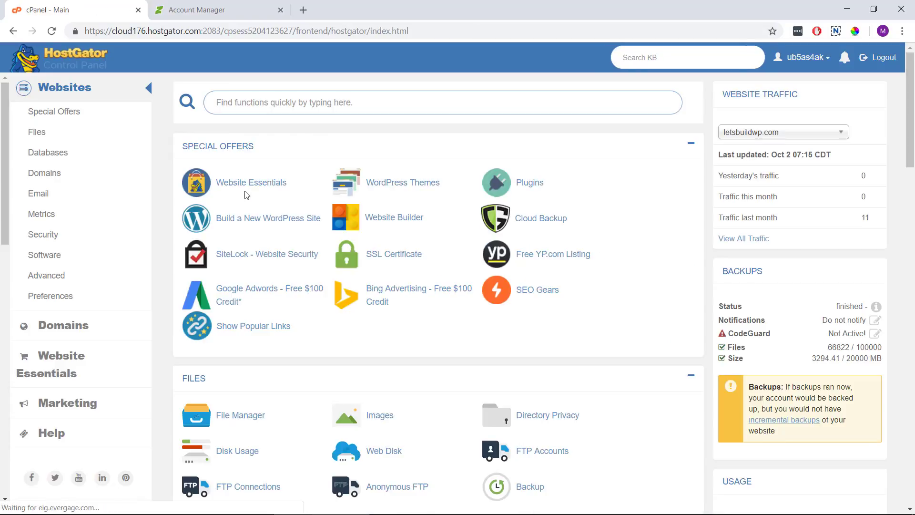
scroll("down", 3)
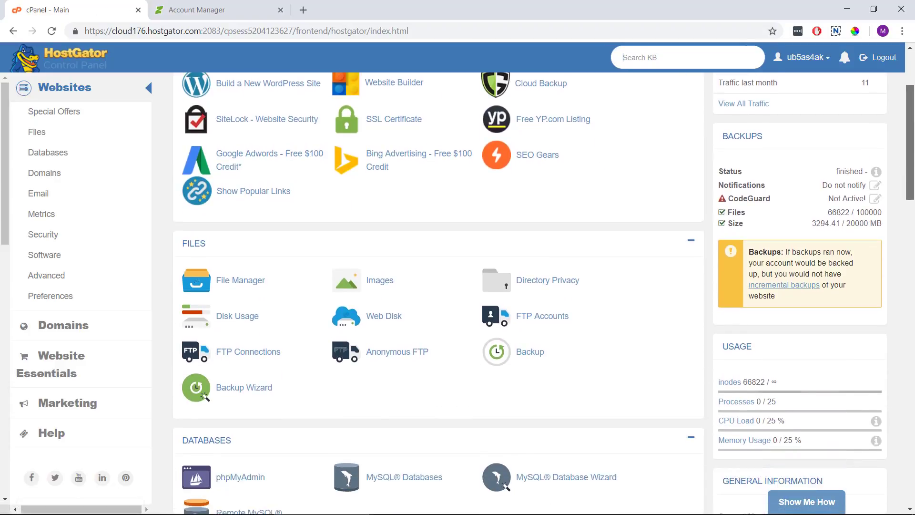
scroll("down", 3)
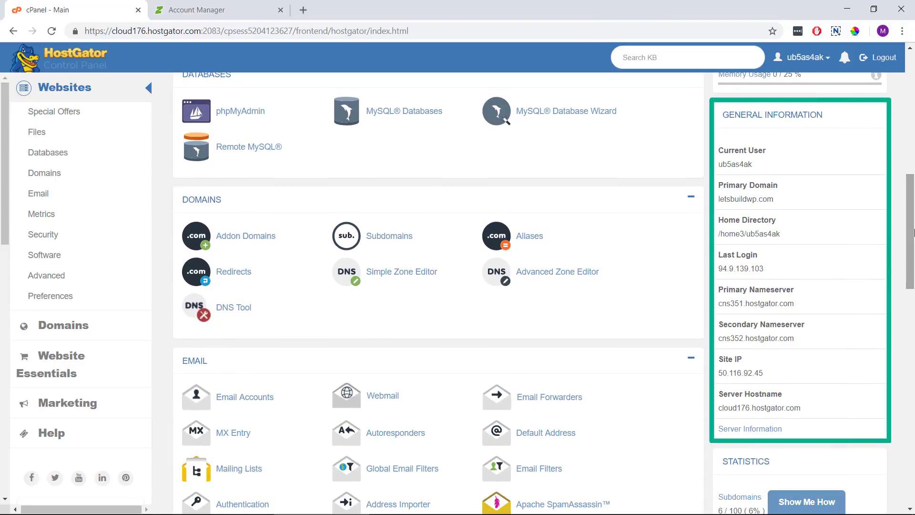
mouse_move(807, 294)
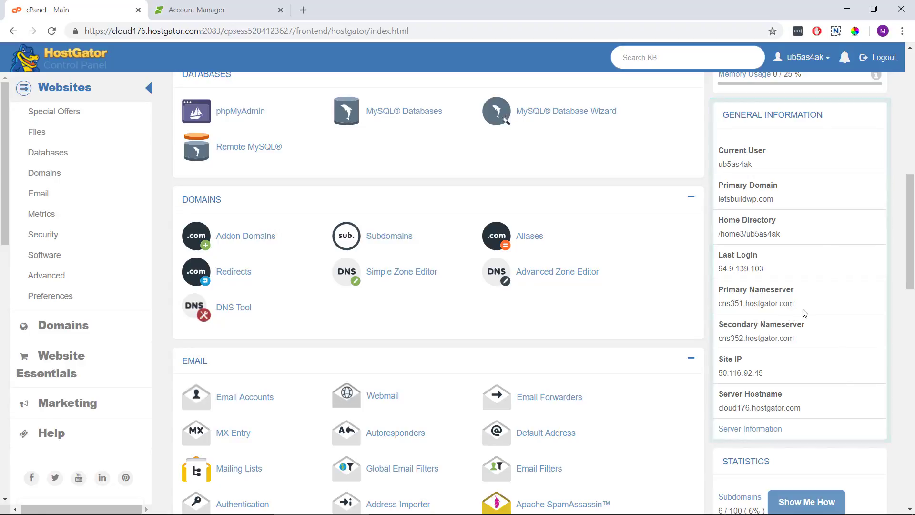
double_click(757, 303)
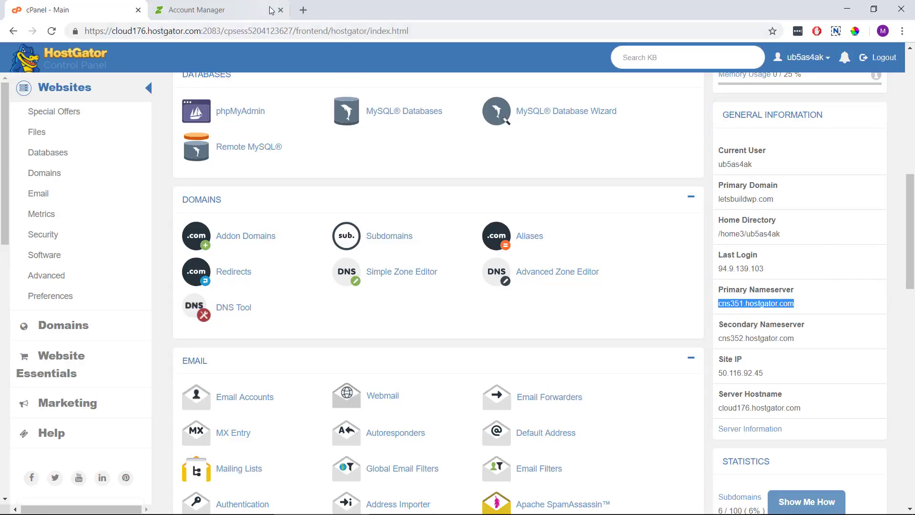
left_click(201, 10)
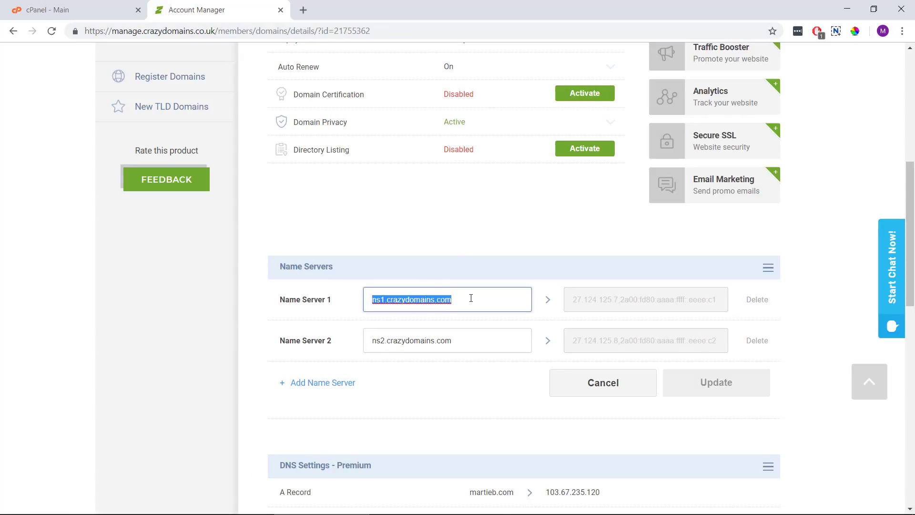
Enter cns351.hostgator.com and cns352.hostgator.com as martieb.com's name servers and update.
type("cns351.hostgator.com")
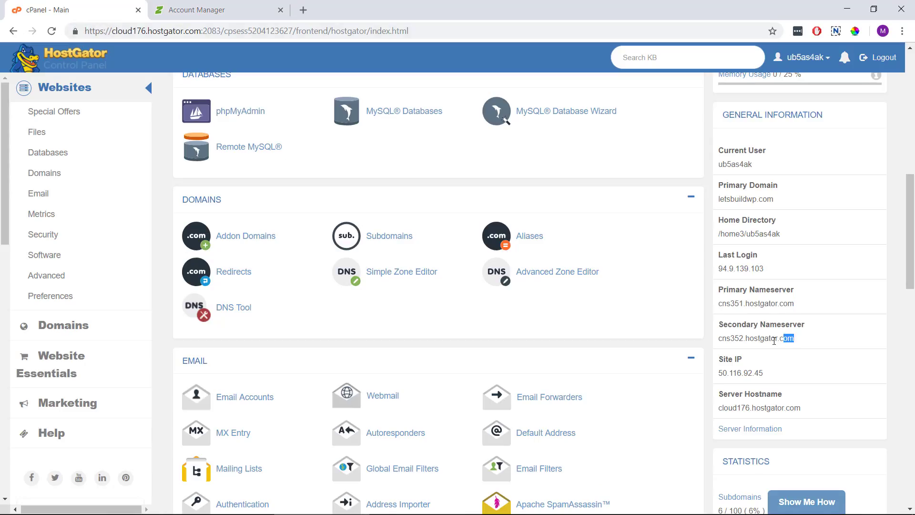
triple_click(756, 339)
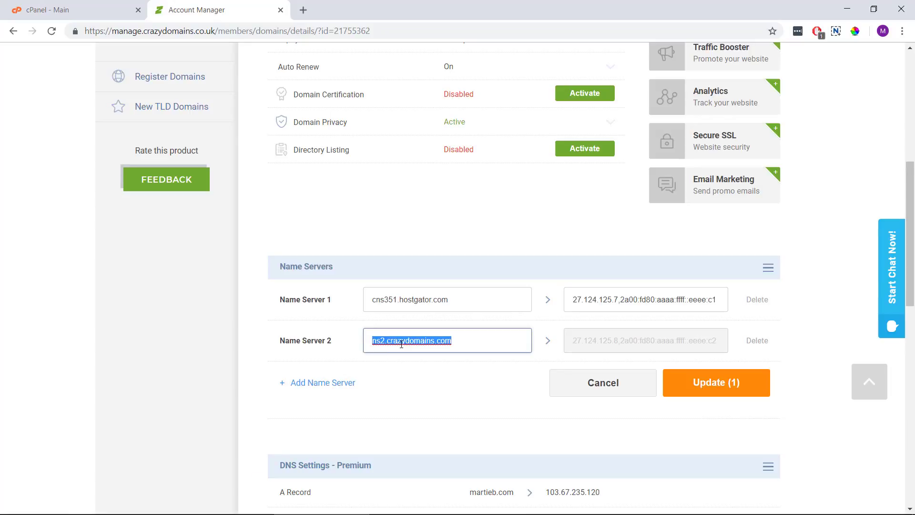
type("cns352.hostgator.com")
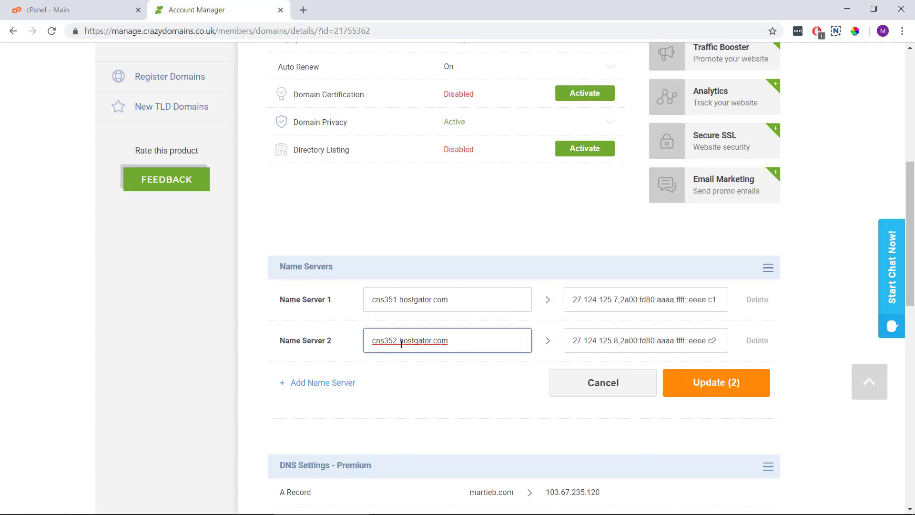
left_click(716, 383)
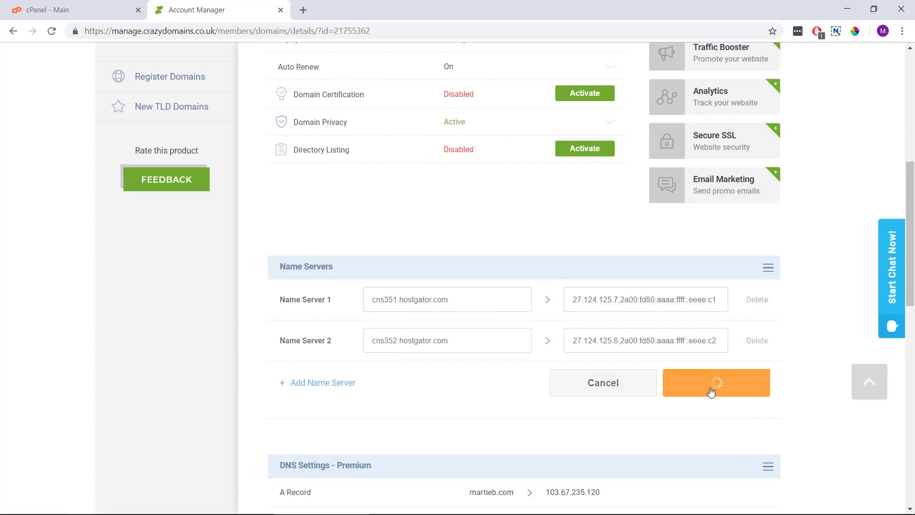
left_click(716, 383)
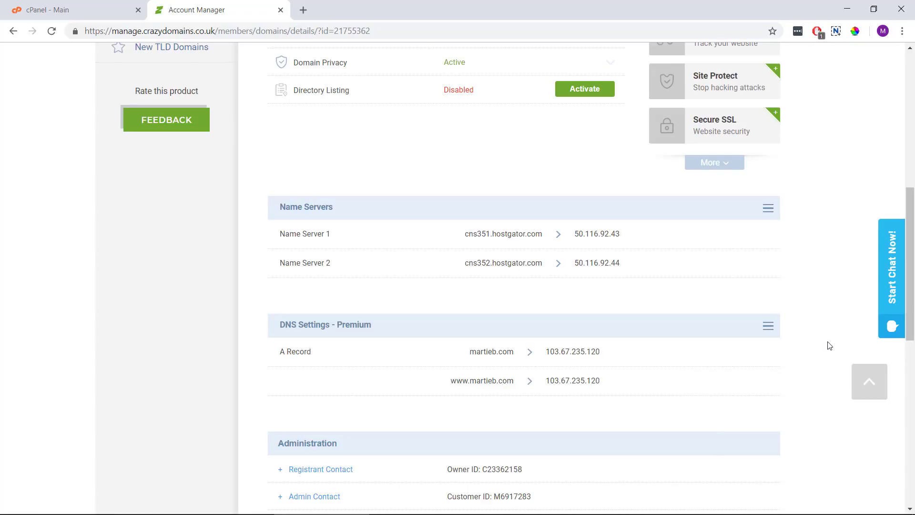